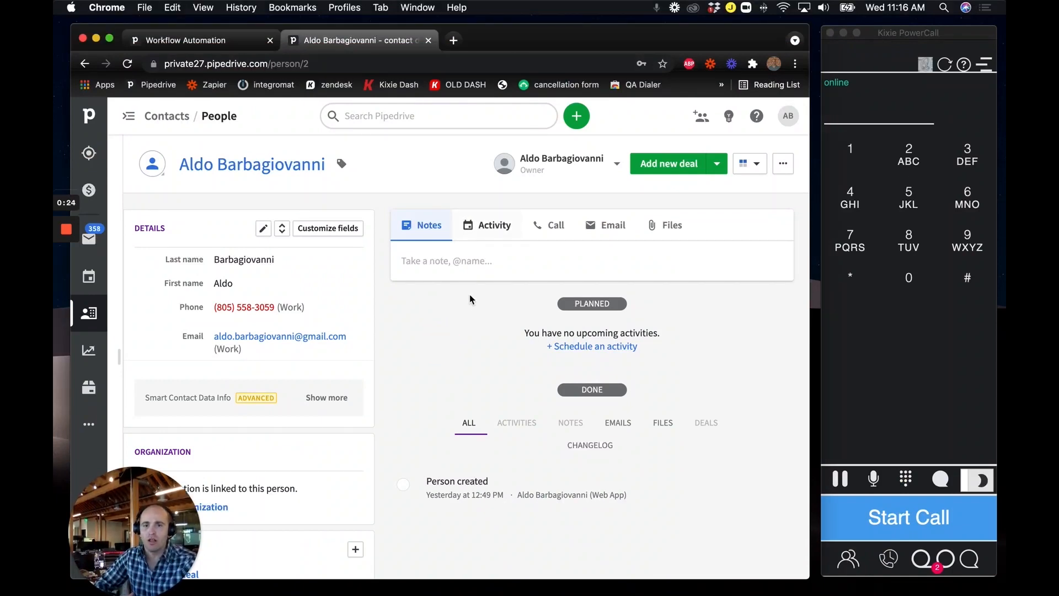
mouse_move(428, 332)
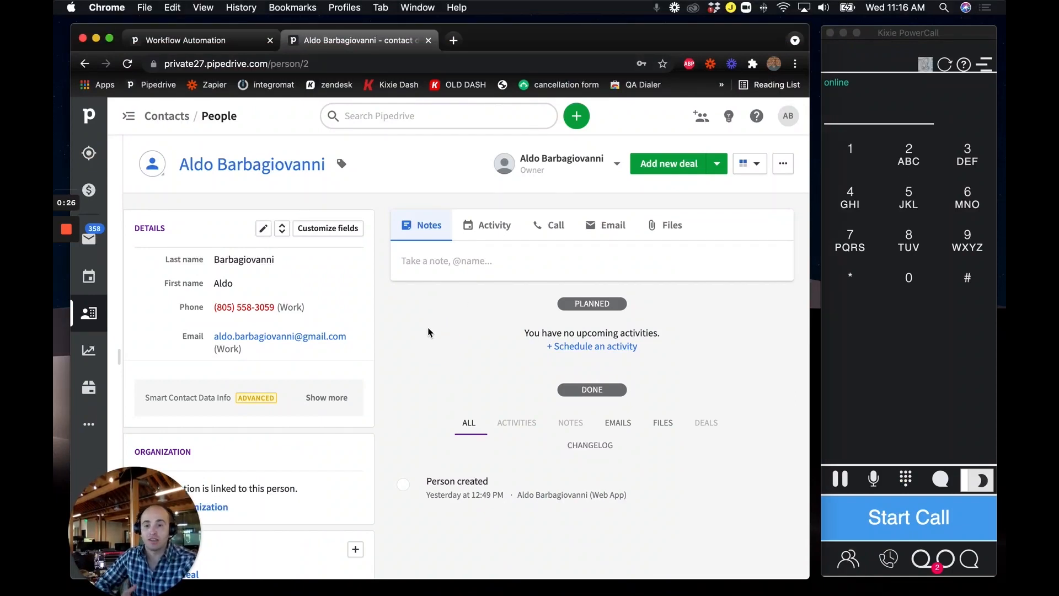
mouse_move(243, 308)
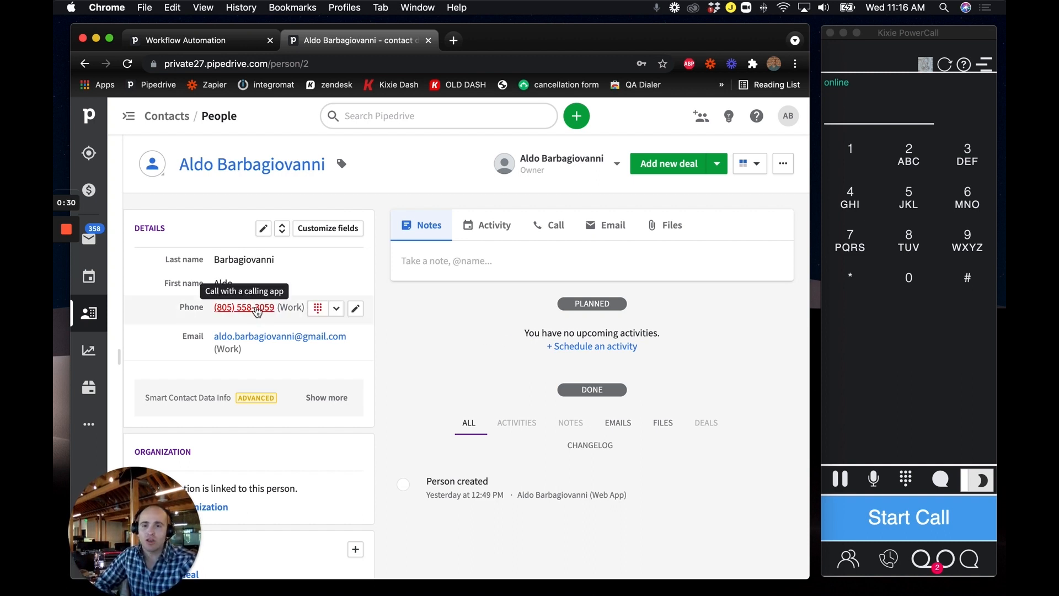
Dial the contact's work number, drop the 'intro vm' voicemail and reach the outcome form.
click(243, 306)
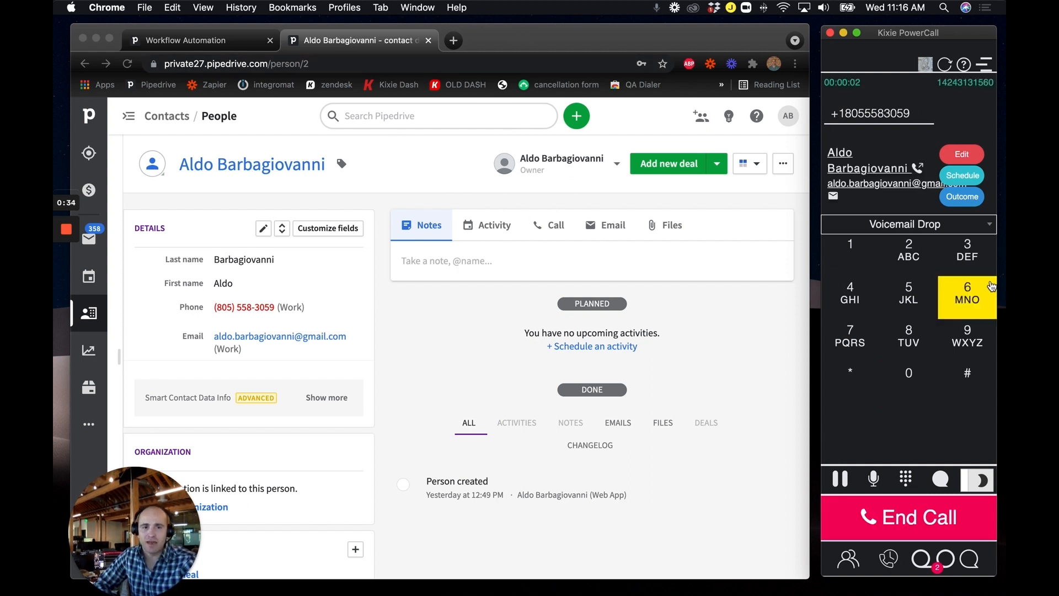
mouse_move(917, 205)
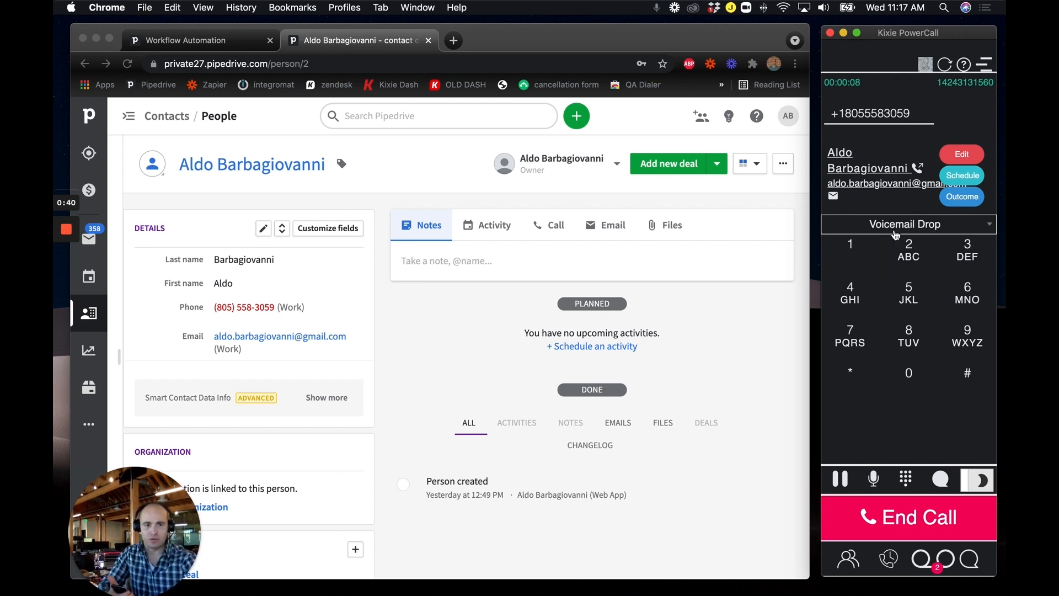
click(908, 224)
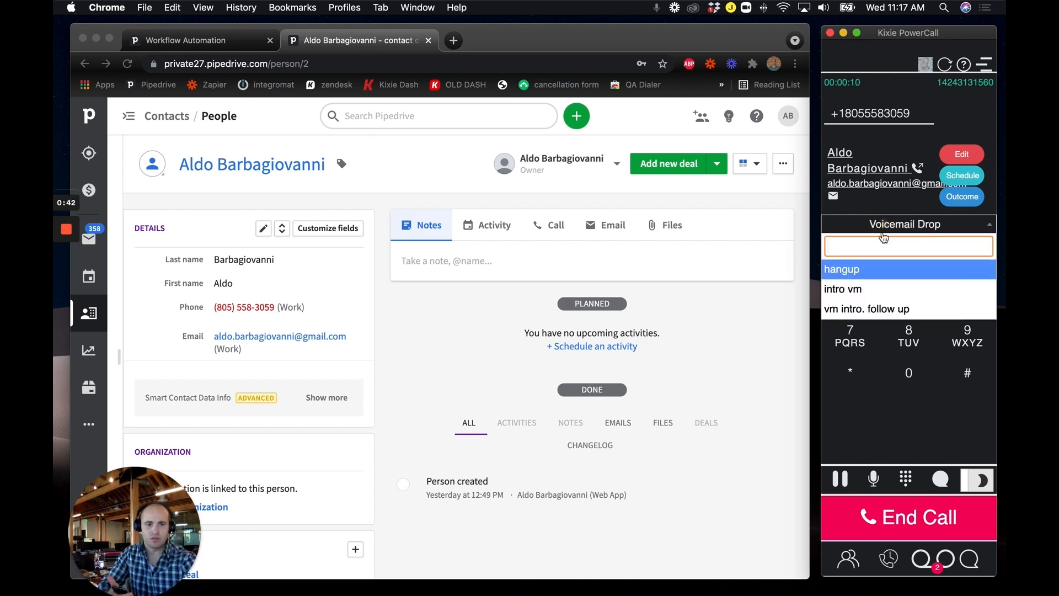
click(843, 288)
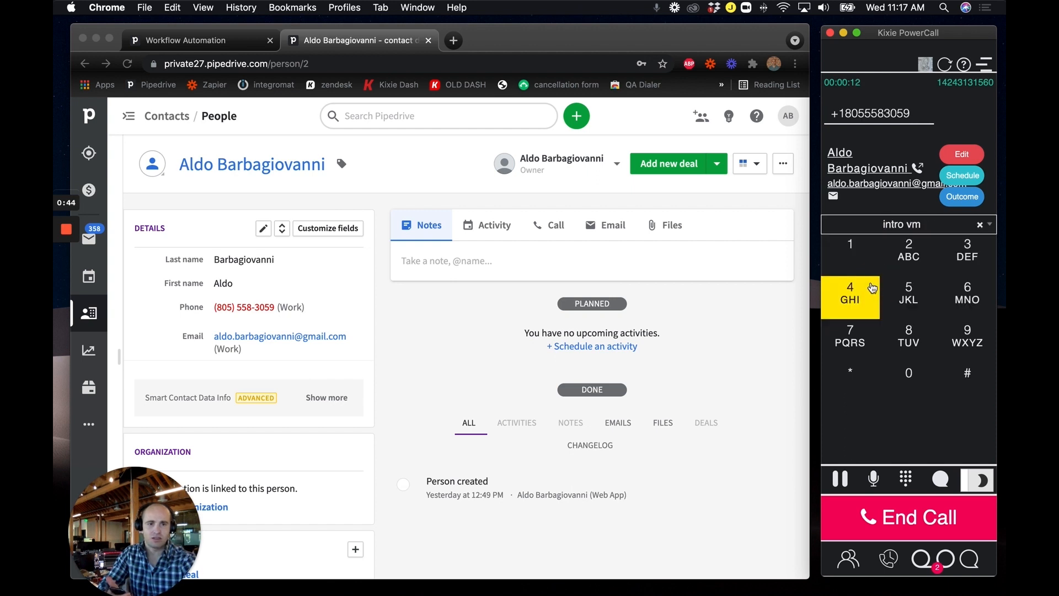
click(961, 197)
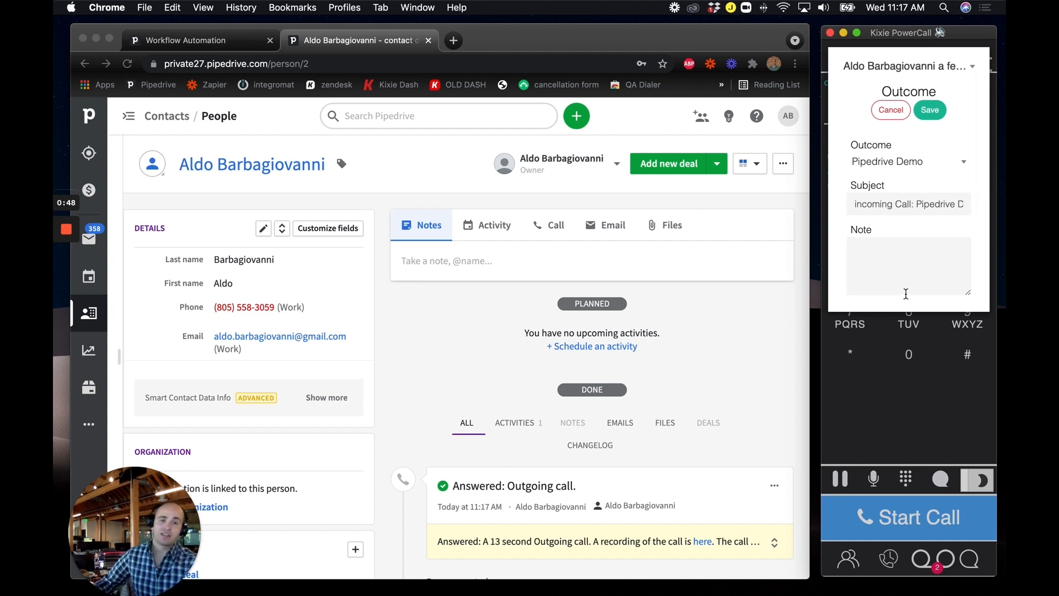
mouse_move(445, 399)
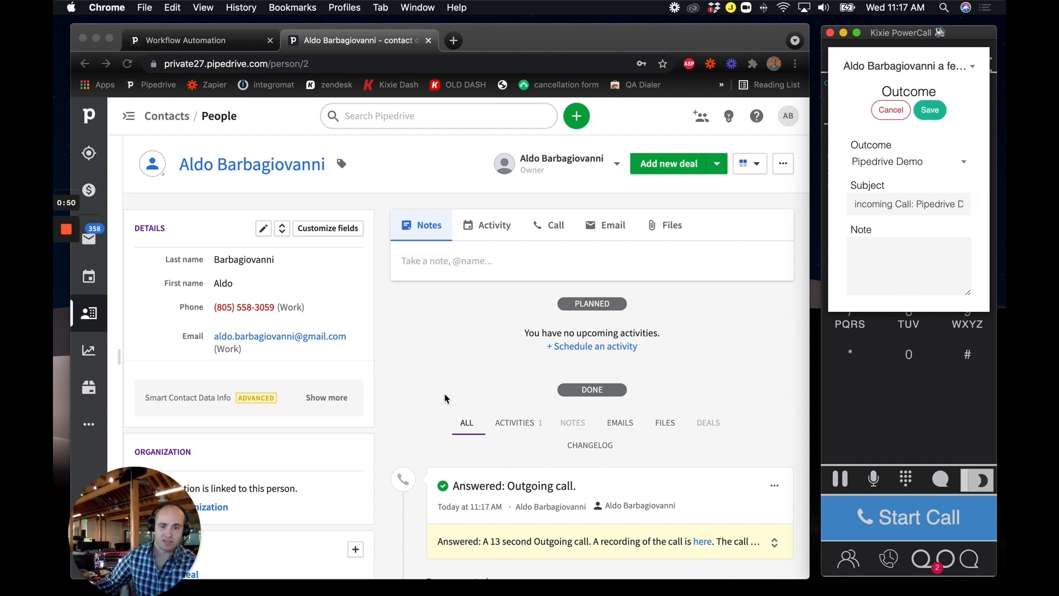
mouse_move(886, 312)
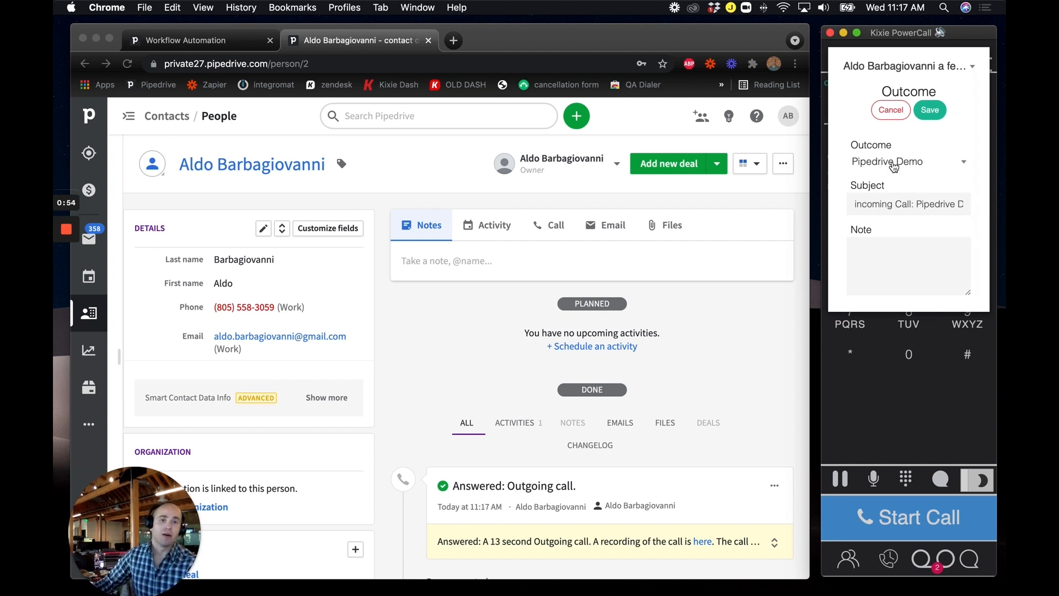
Choose Pipedrive Demo as the outcome and enter the note 'test test'.
click(908, 161)
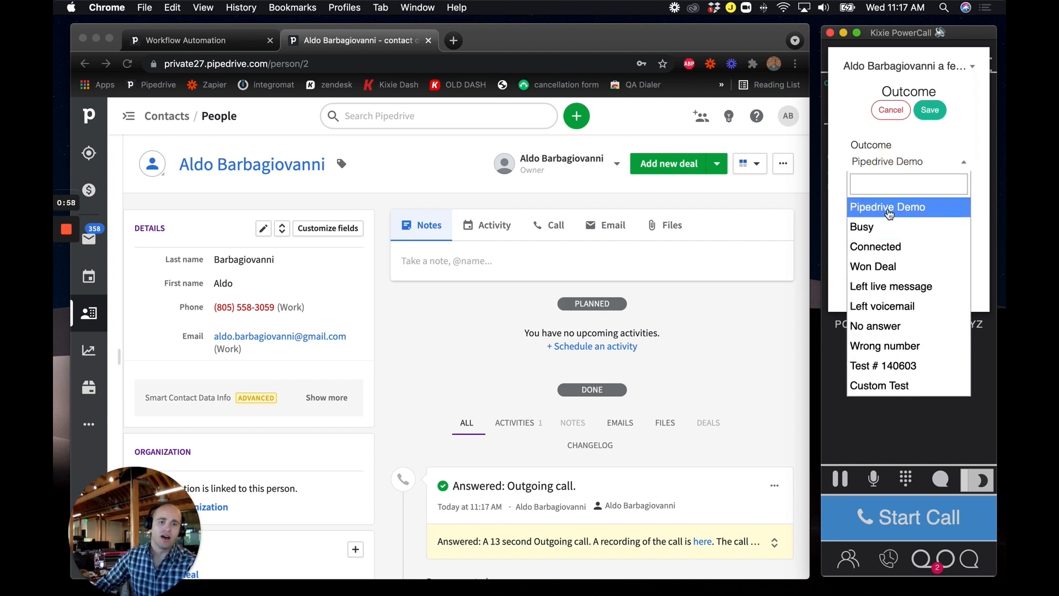
click(887, 206)
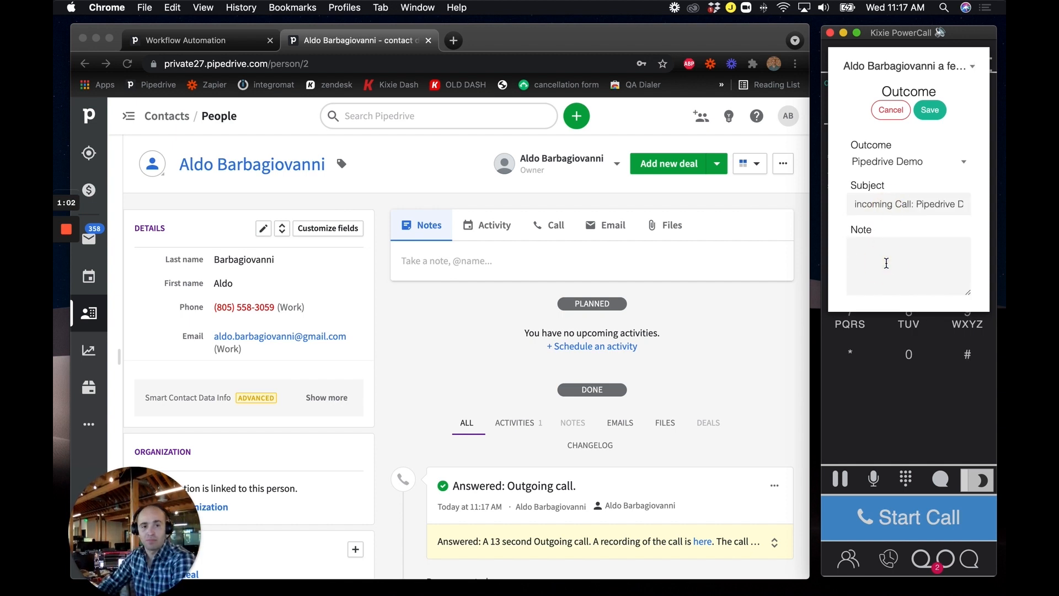
text(test)
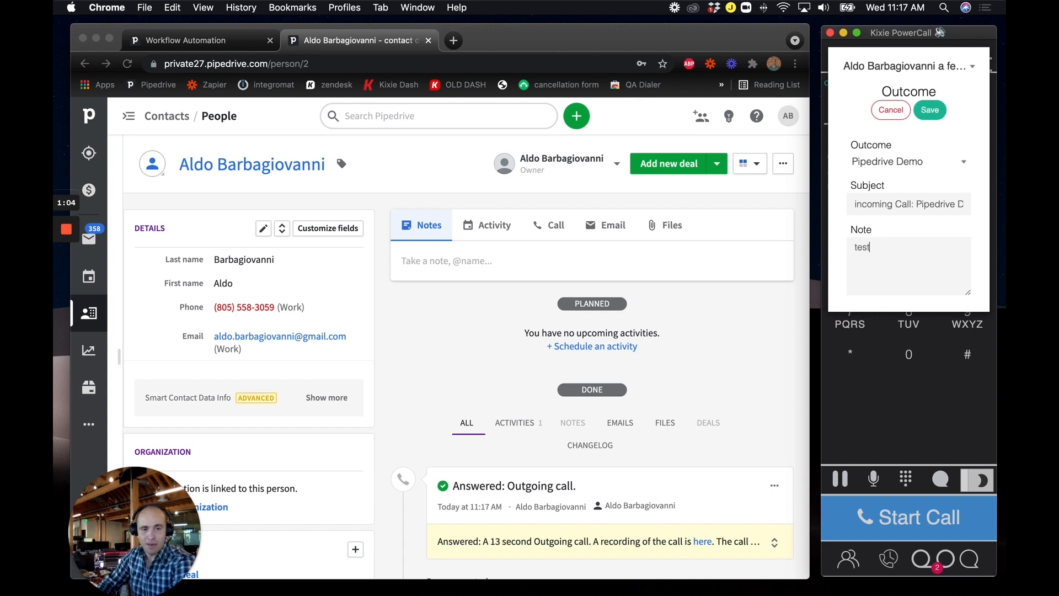
text(test)
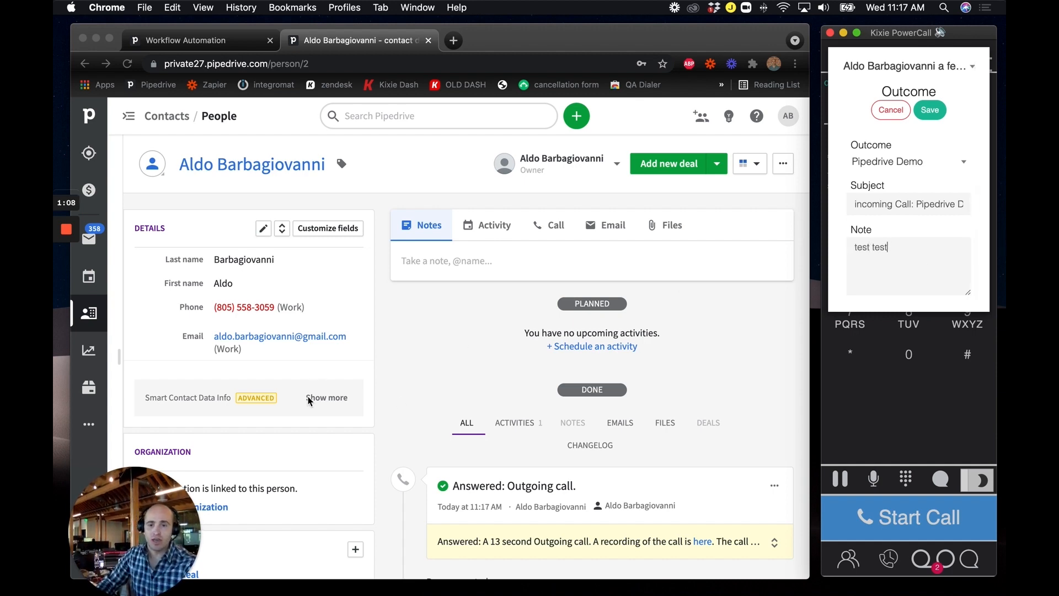
scroll(down, 3)
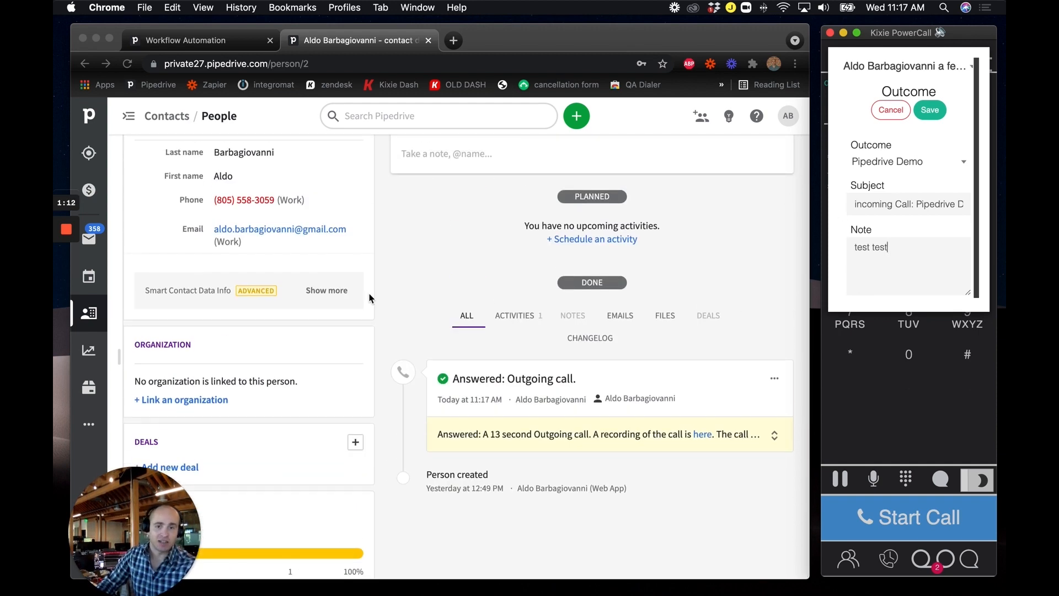
scroll(up, 3)
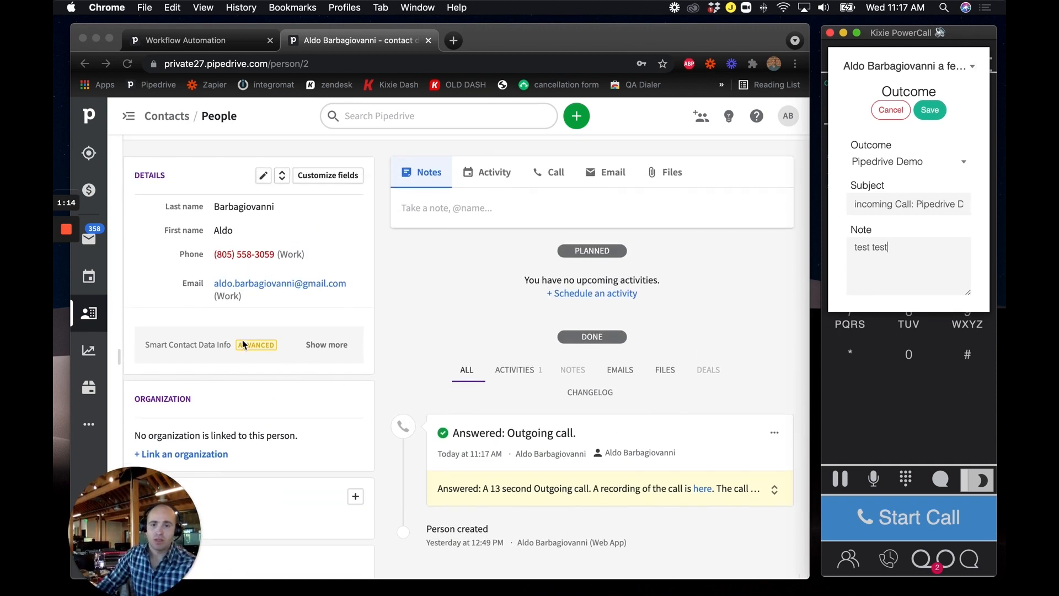
scroll(down, 3)
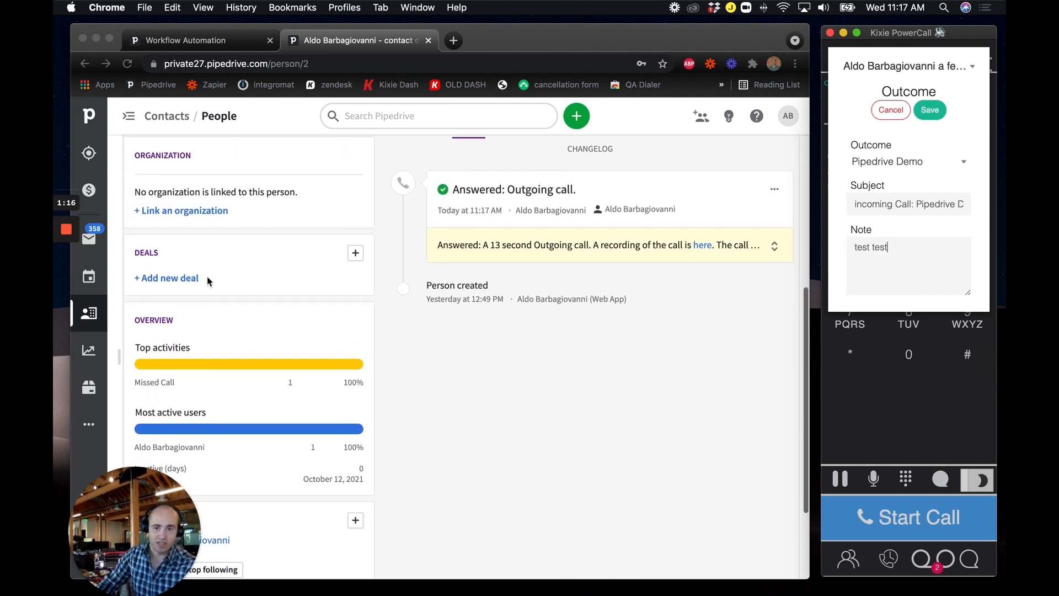
scroll(up, 3)
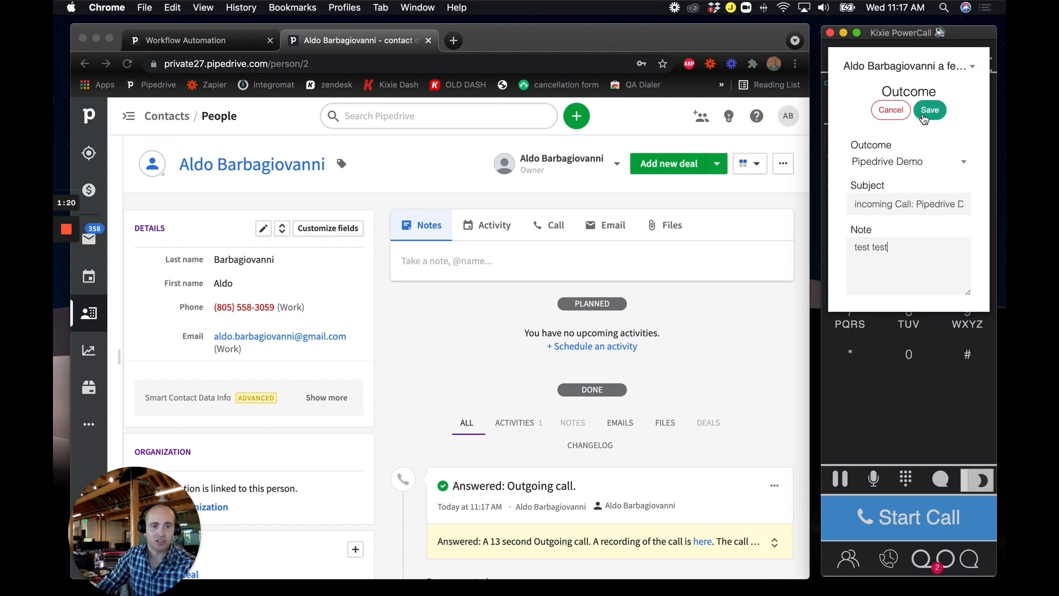
Save the outcome, then review the contact's new Kixie Pipedrive Demo deal, call entry and check-in task.
click(930, 109)
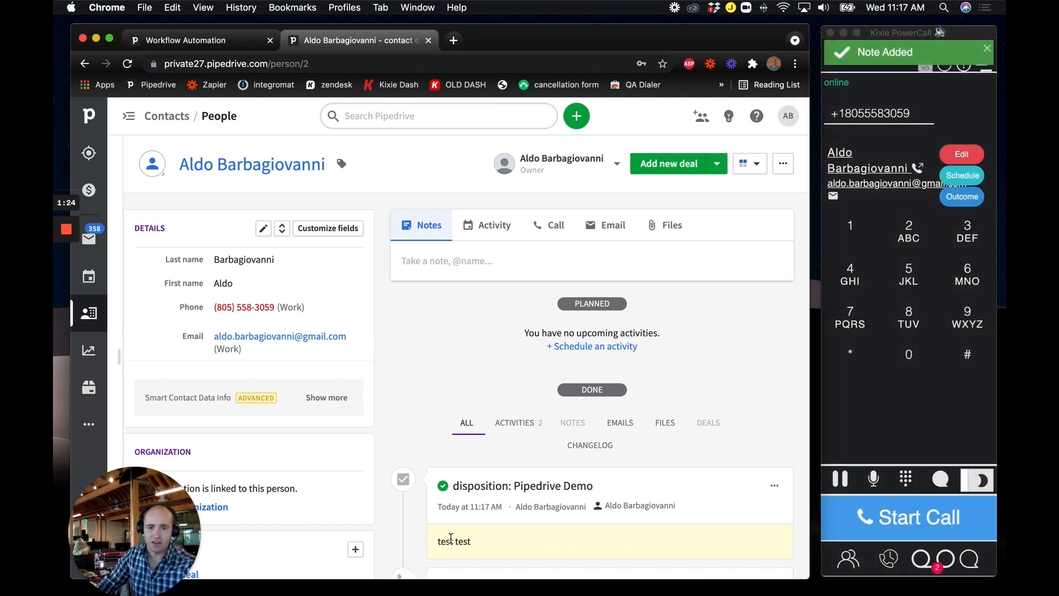
scroll(down, 3)
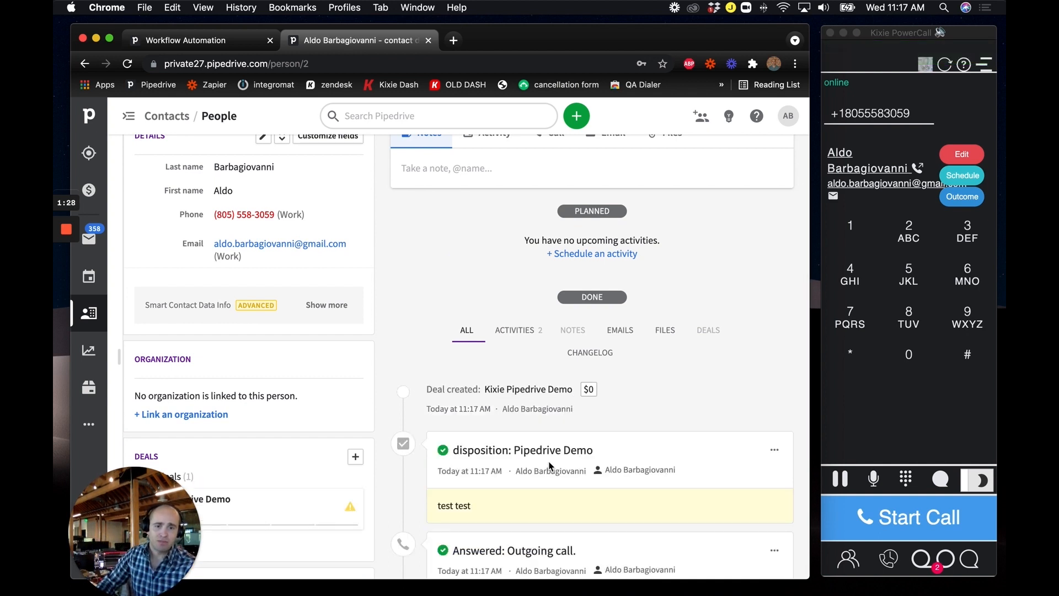
scroll(down, 3)
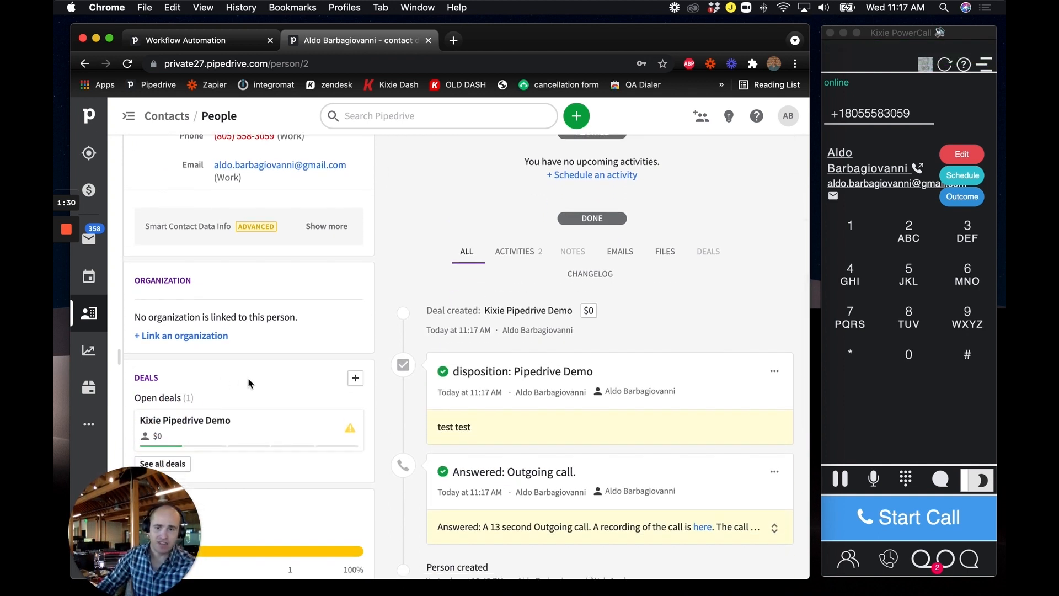
scroll(down, 3)
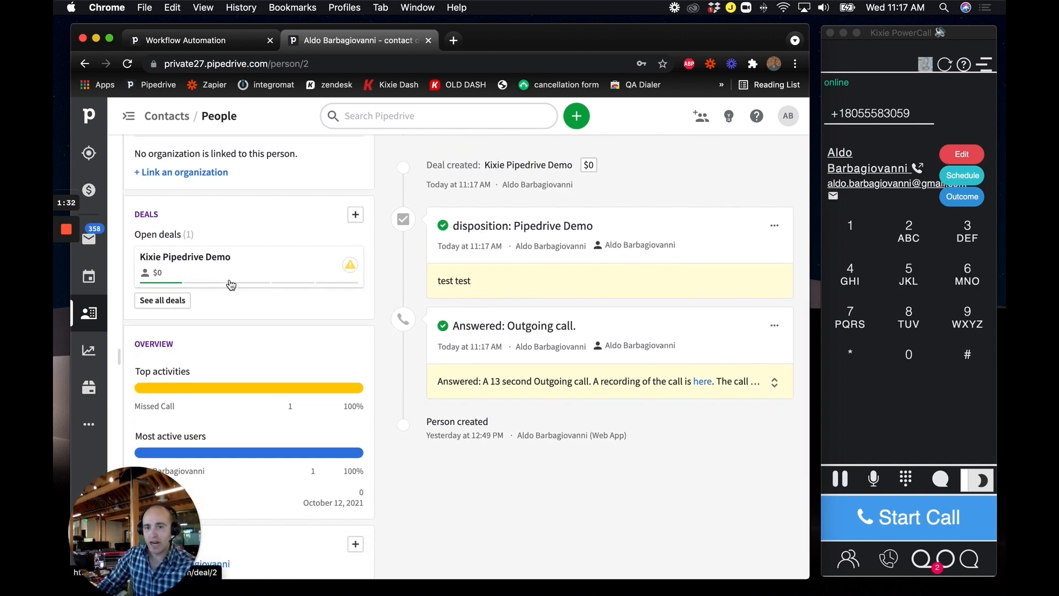
scroll(up, 3)
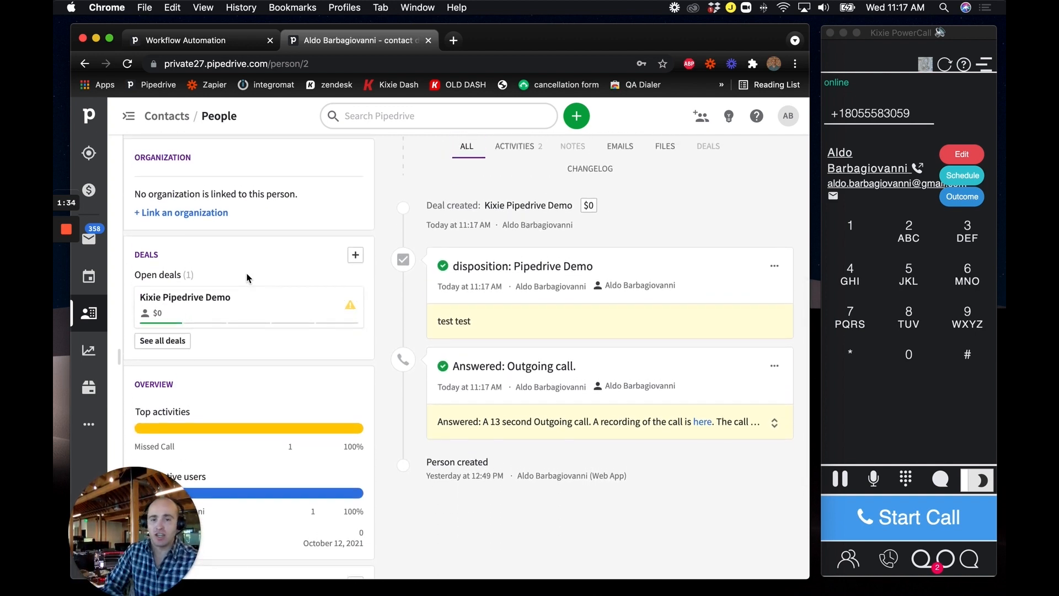
scroll(up, 3)
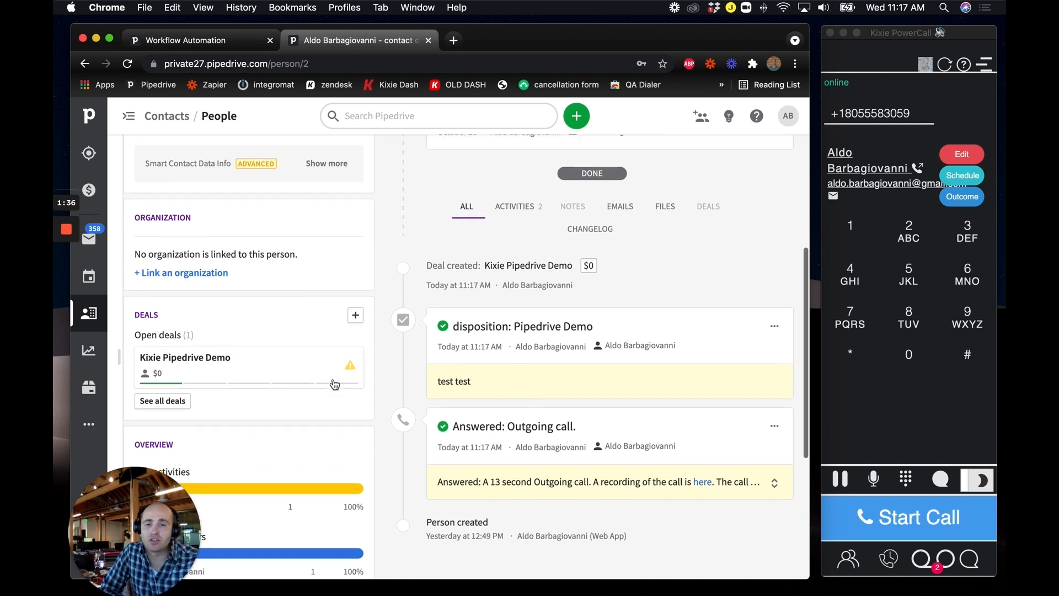
scroll(up, 3)
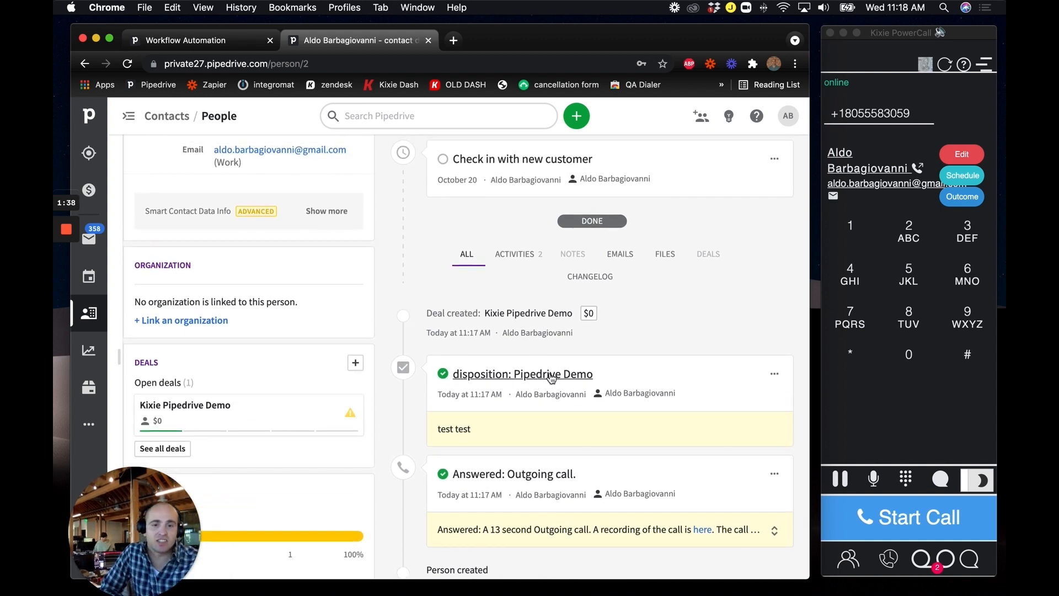
scroll(down, 3)
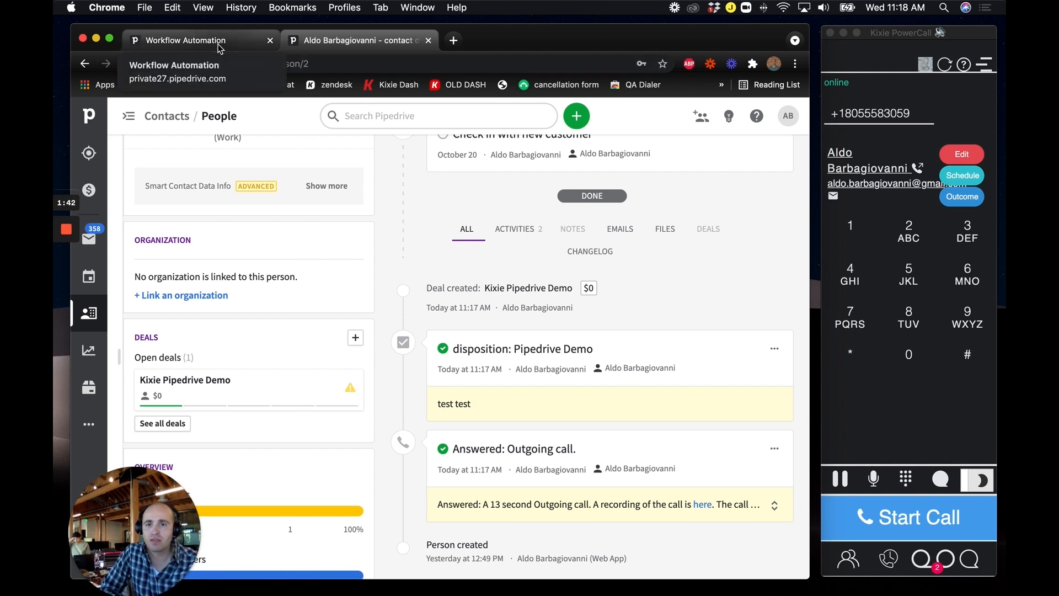
Review the Disposition Triggers workflow's trigger, condition and actions in Workflow Automation.
click(184, 40)
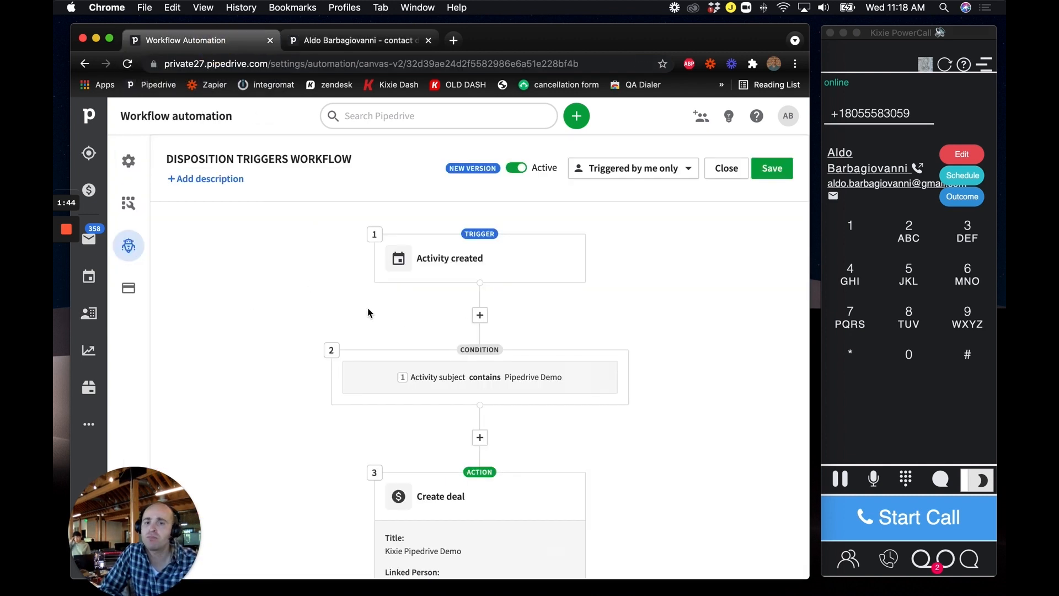
mouse_move(408, 305)
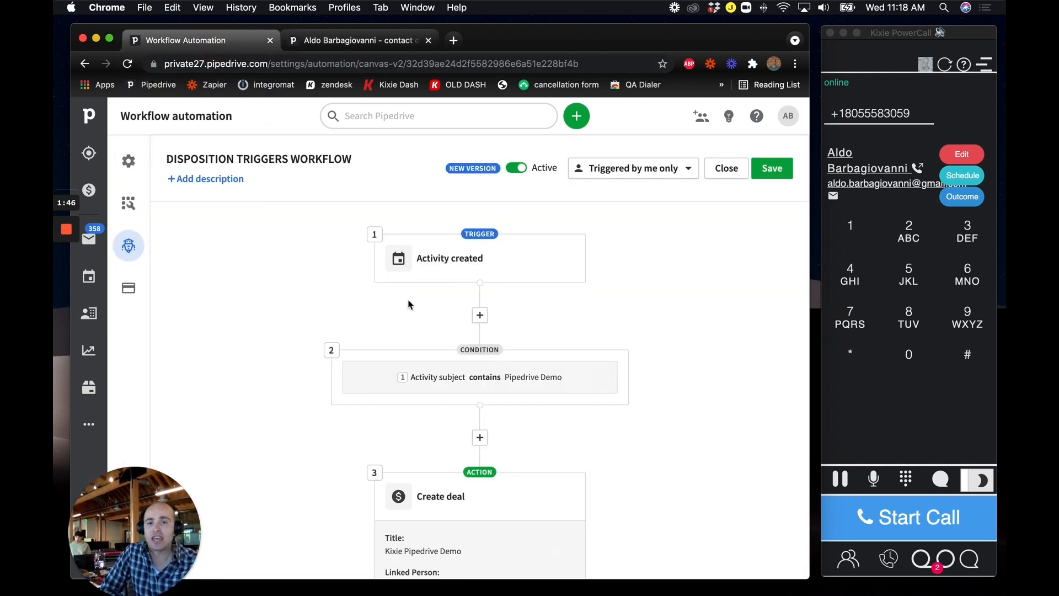
mouse_move(461, 284)
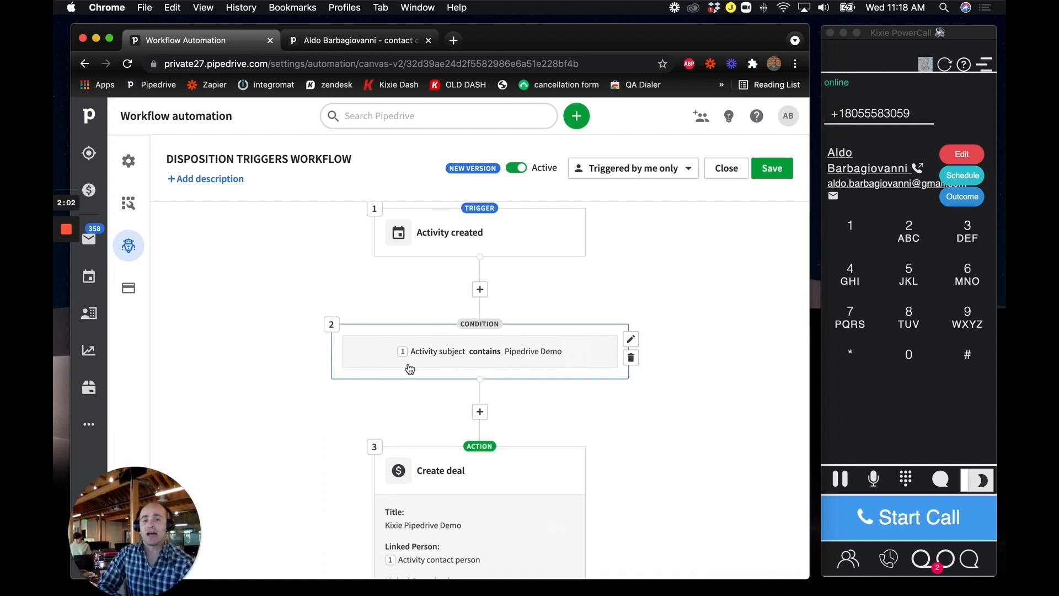
scroll(down, 3)
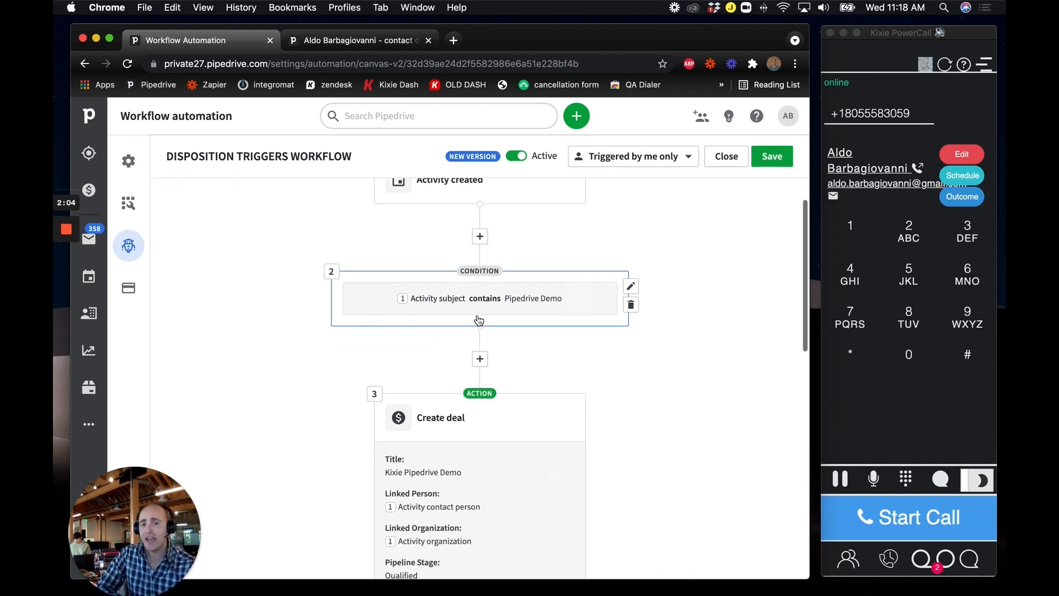
mouse_move(498, 308)
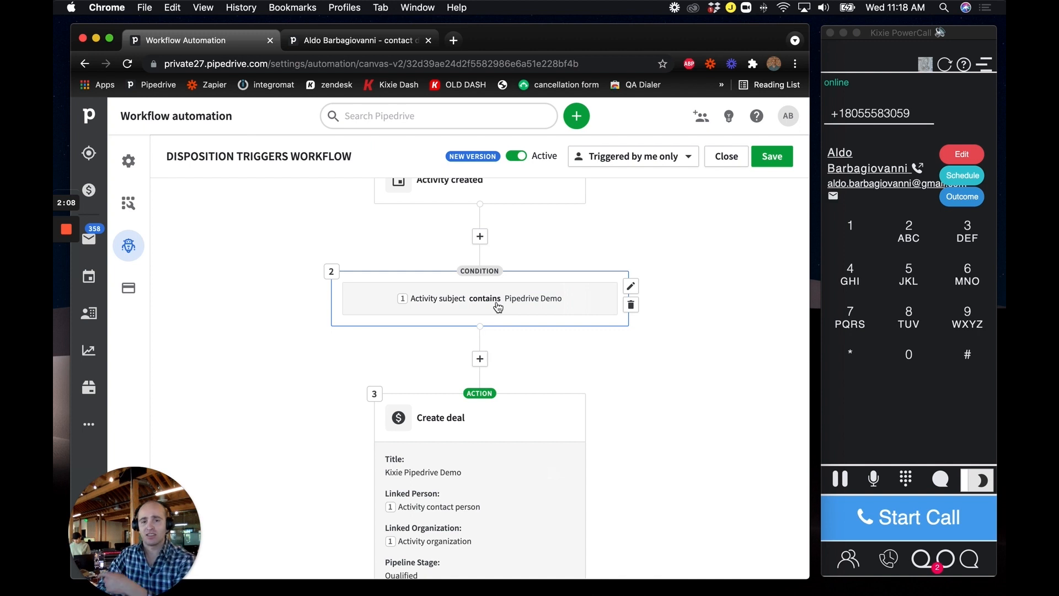
mouse_move(444, 309)
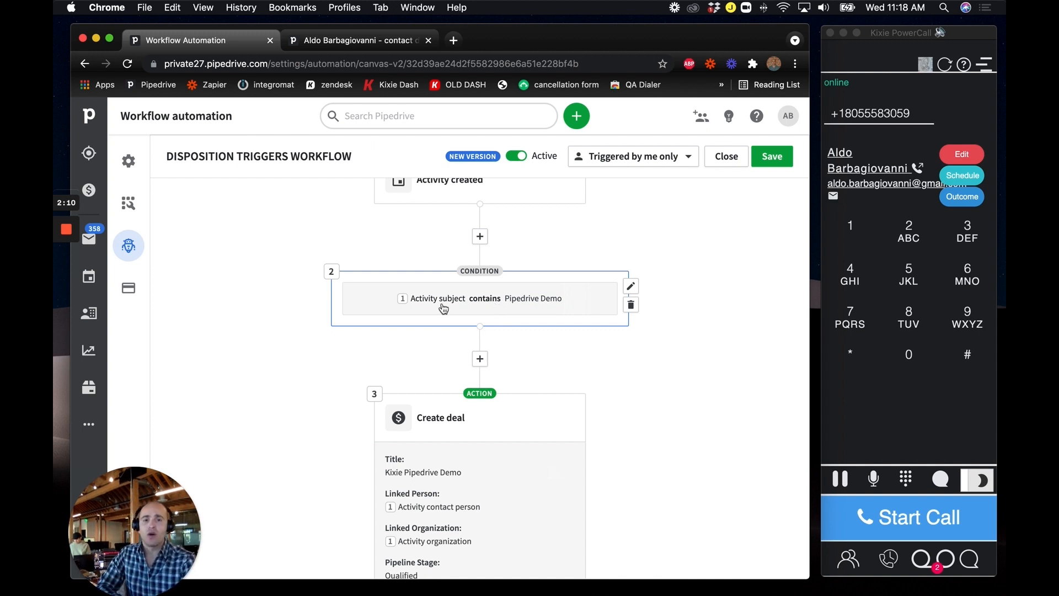
mouse_move(619, 255)
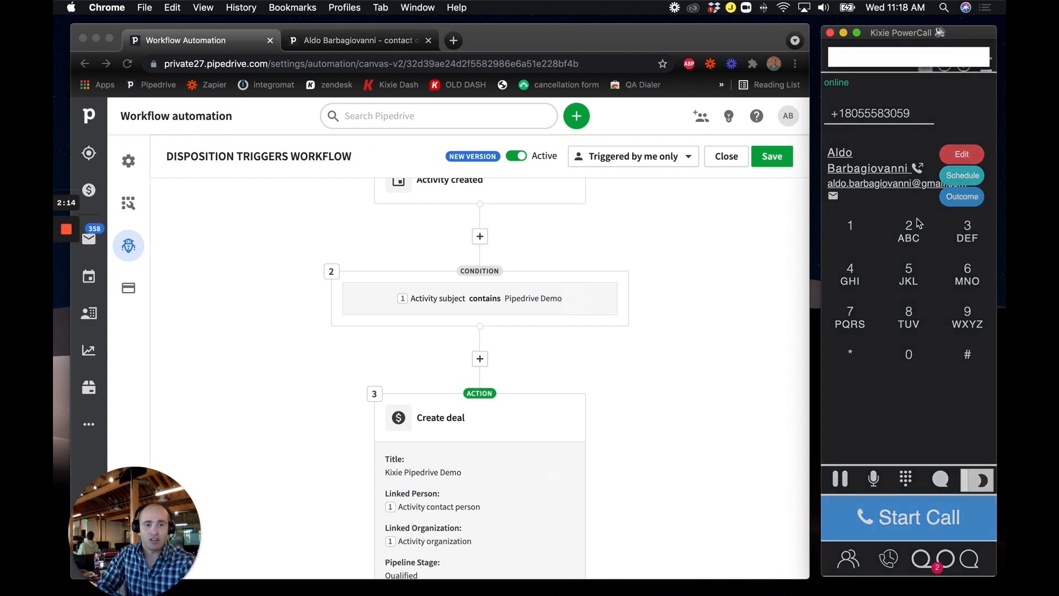
Bring up a fresh Kixie outcome form and return to the contact's page.
click(962, 196)
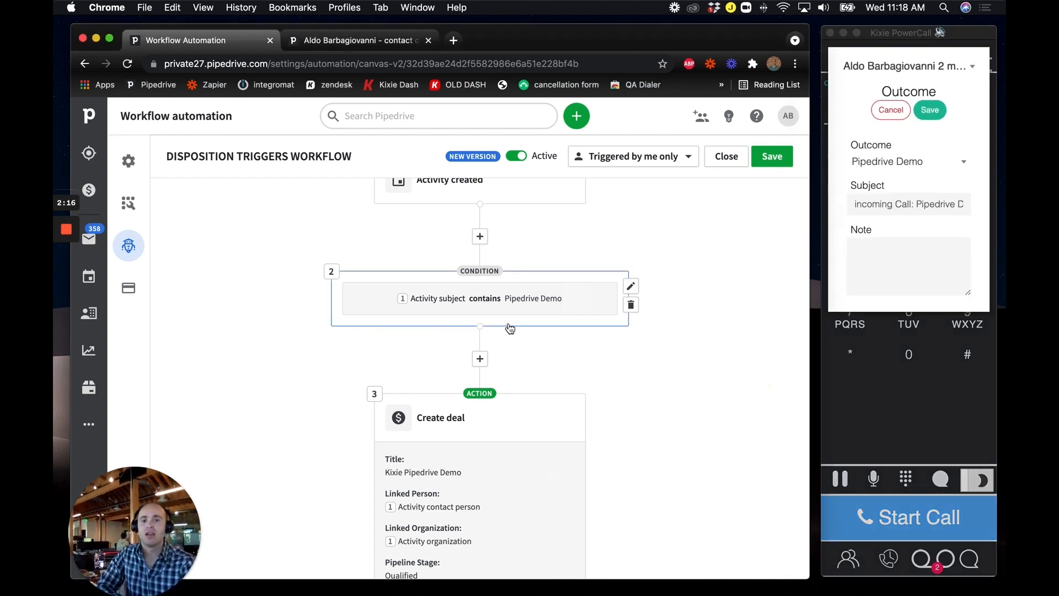
scroll(down, 3)
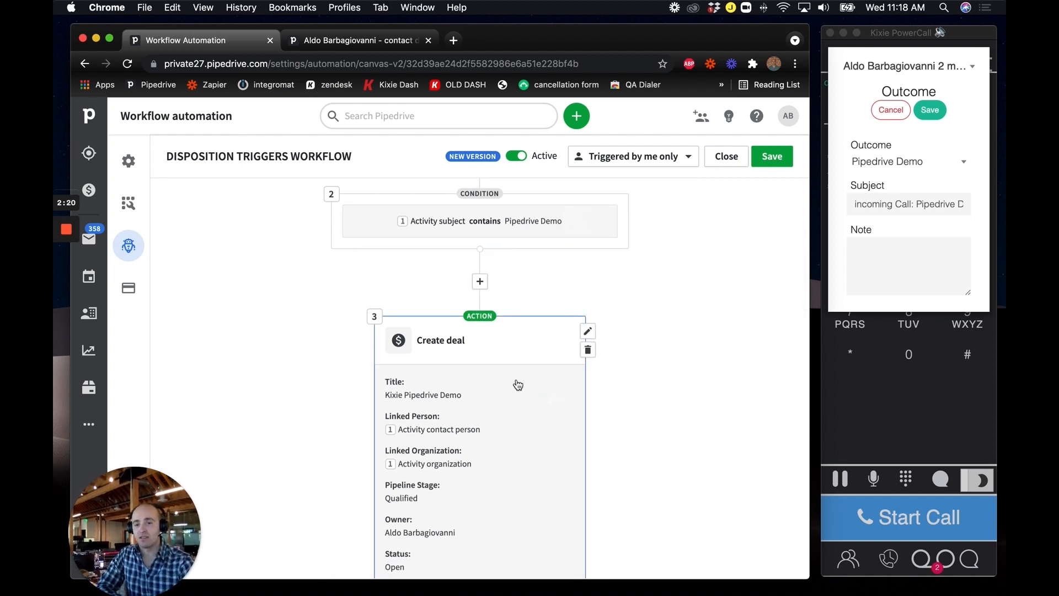
scroll(down, 3)
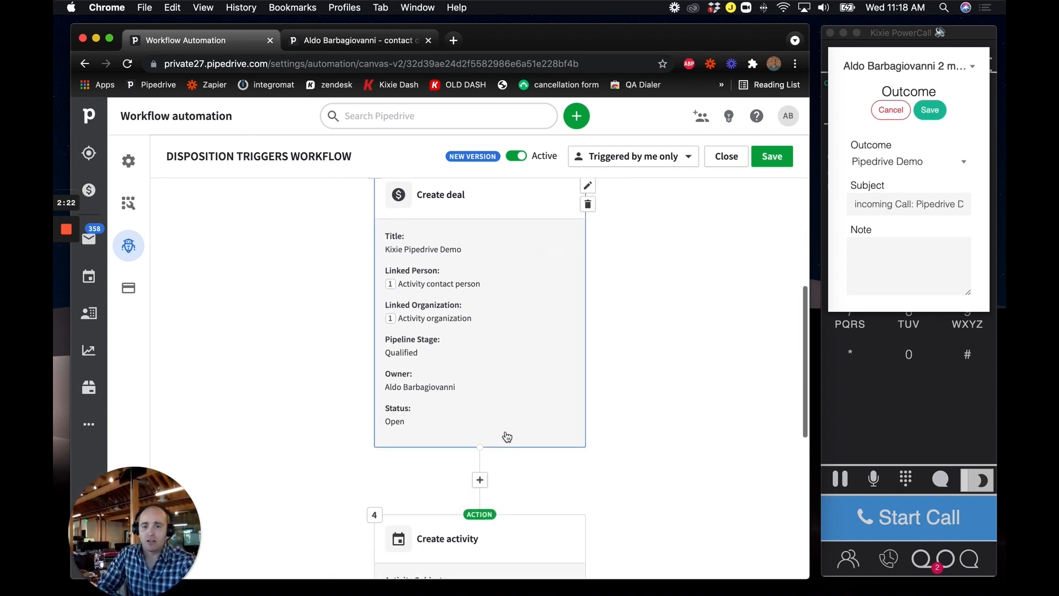
scroll(down, 3)
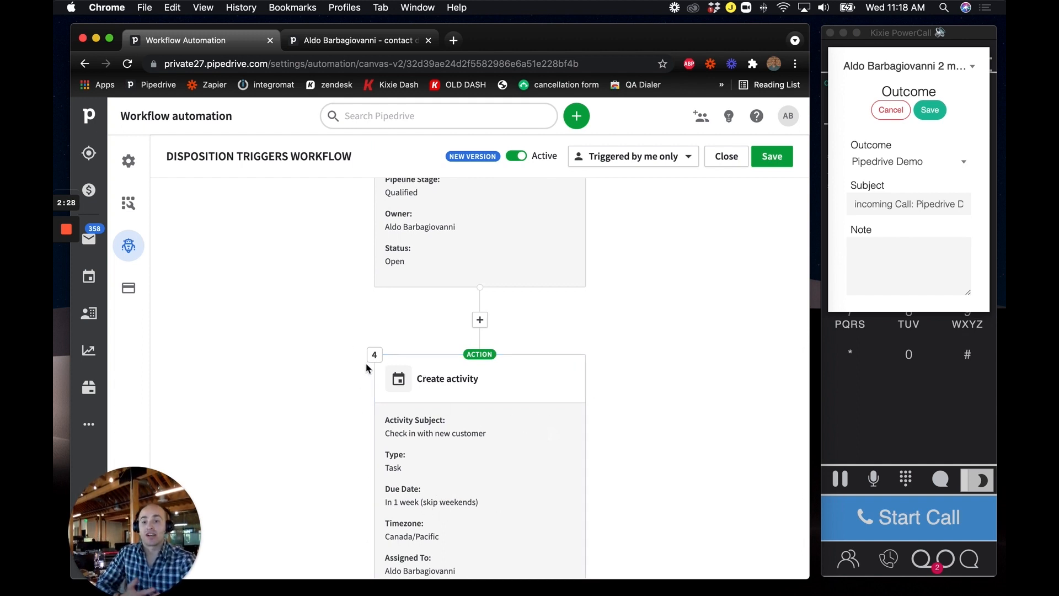
click(357, 39)
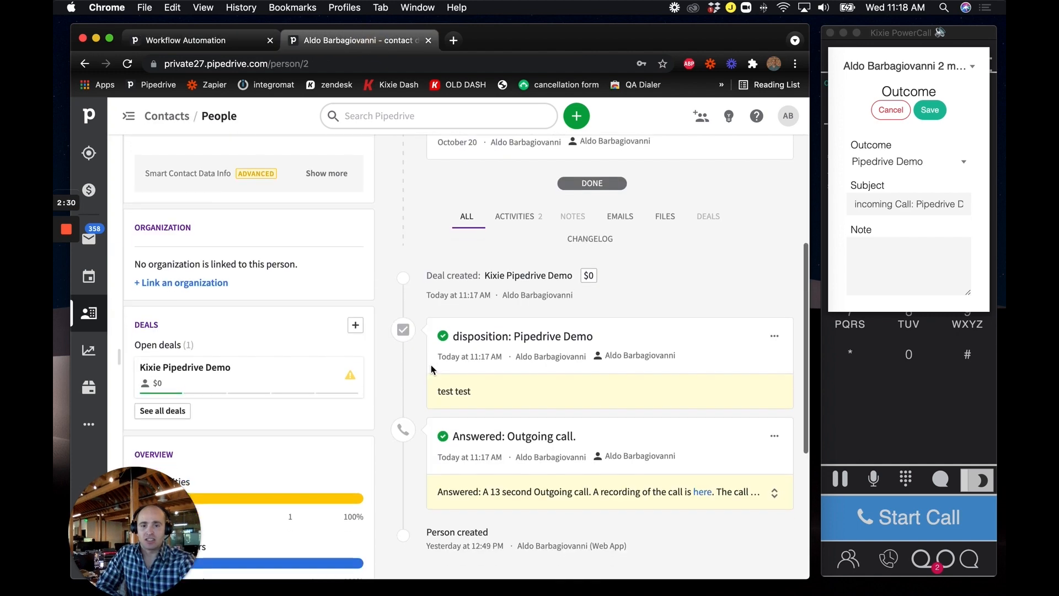
View the Kixie Pipedrive Demo deal with its planned 'Check in with new customer' task.
click(185, 366)
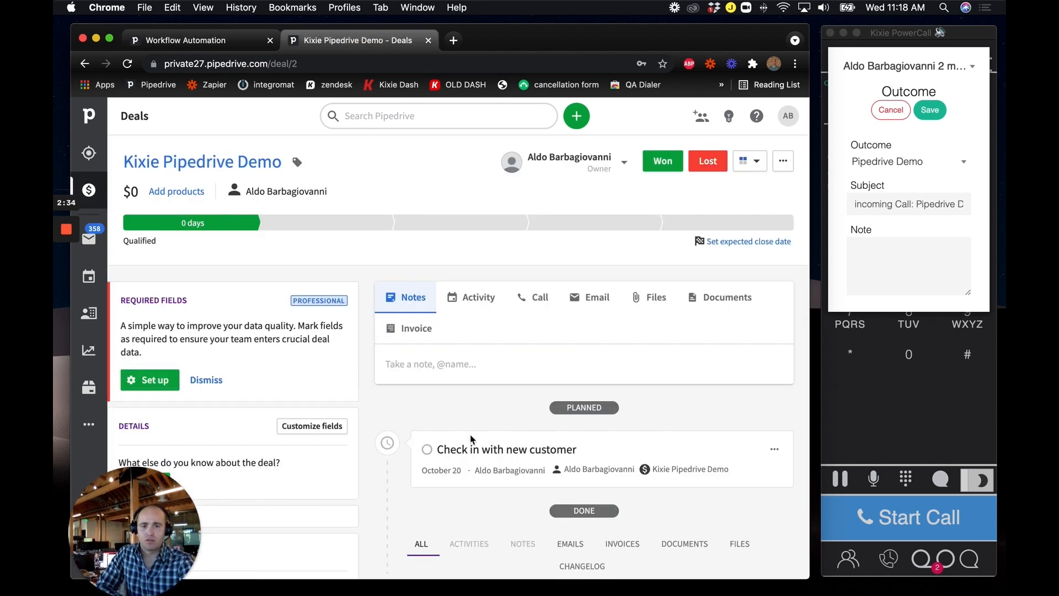
scroll(down, 3)
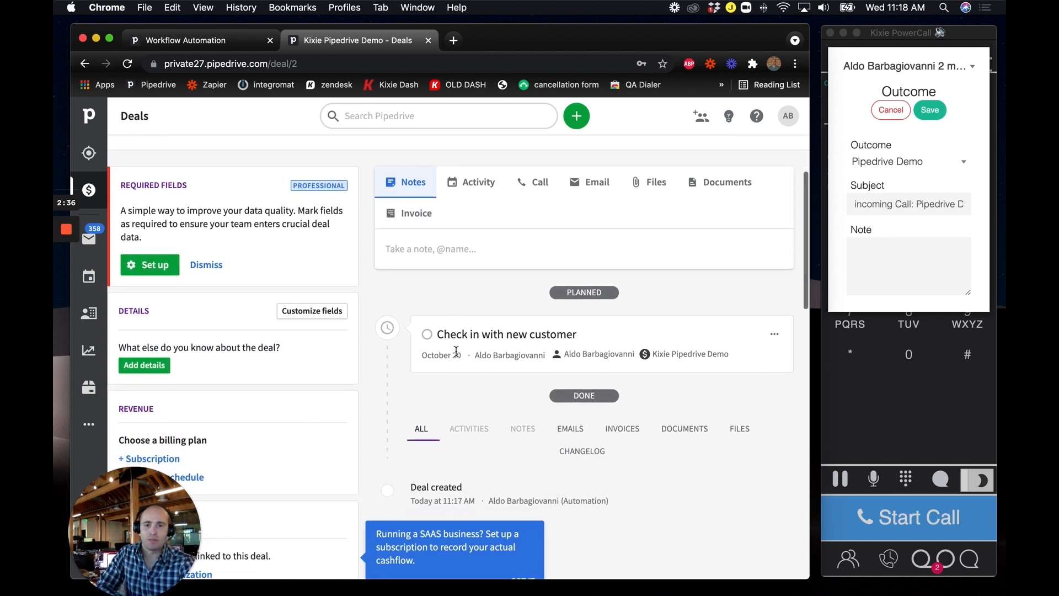